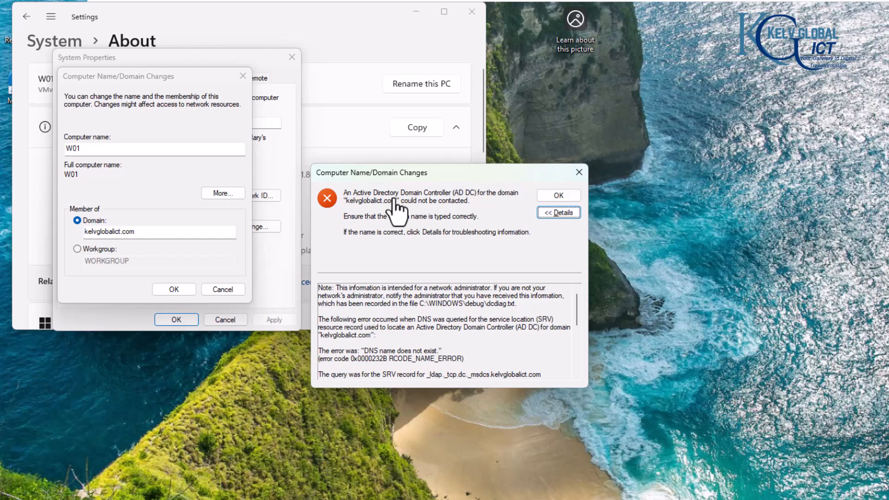
mouse_move(479, 213)
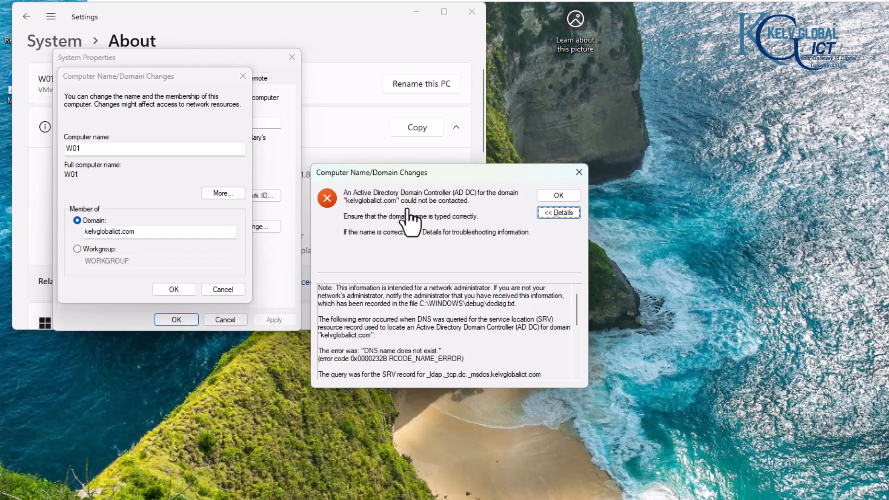
mouse_move(498, 172)
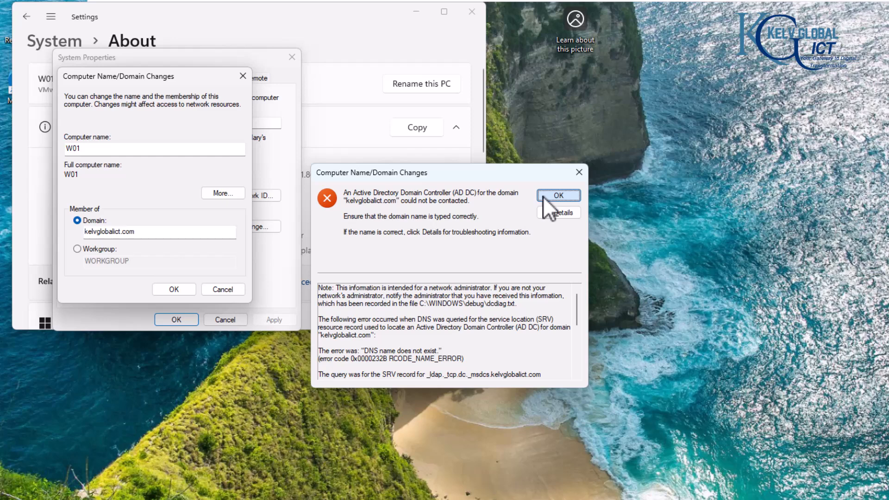
Retry joining W01 to kelvglobalict.com and dismiss the repeated domain controller contact error.
left_click(557, 195)
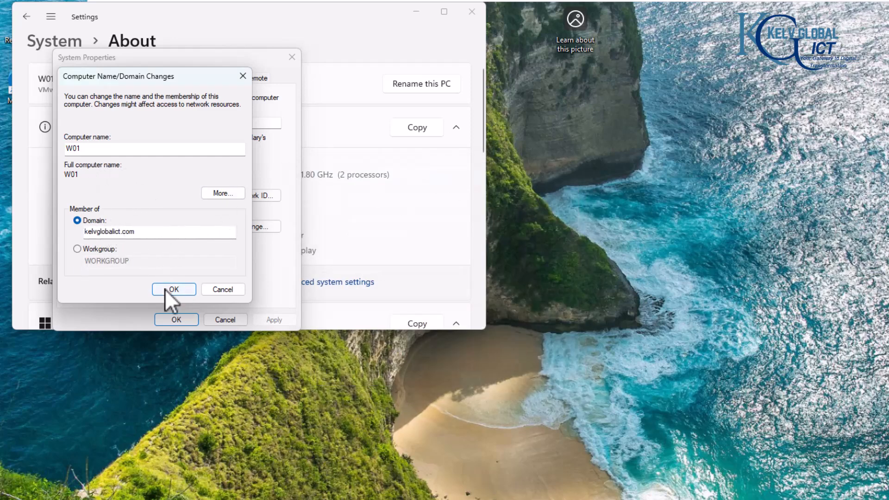
left_click(173, 289)
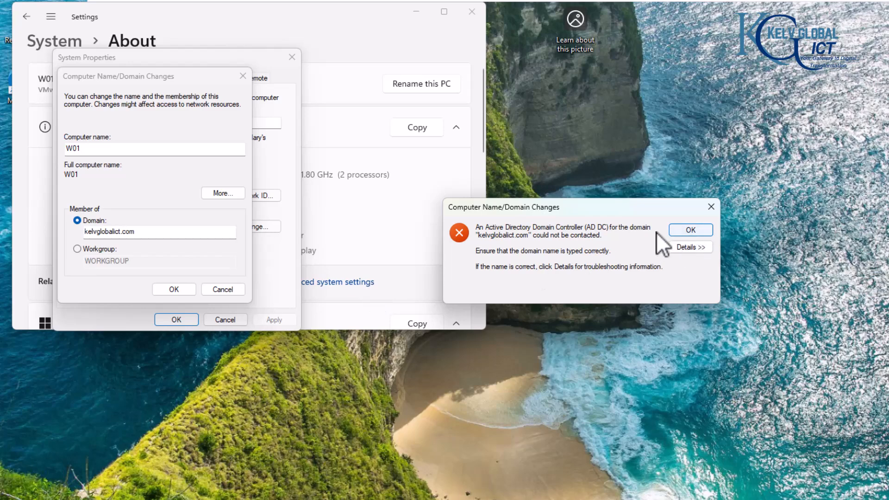
left_click(689, 230)
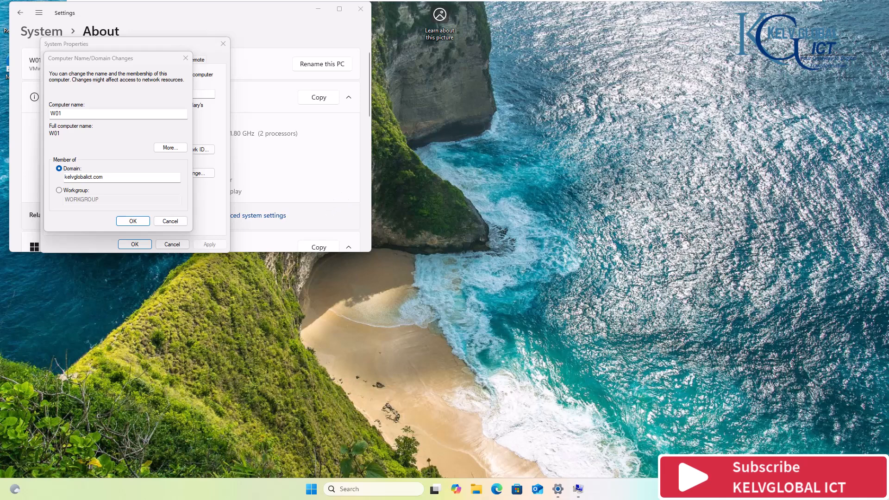
Enter 'ping DC01' in W01's Command Prompt, then switch to the DC01 server machine.
left_click(588, 489)
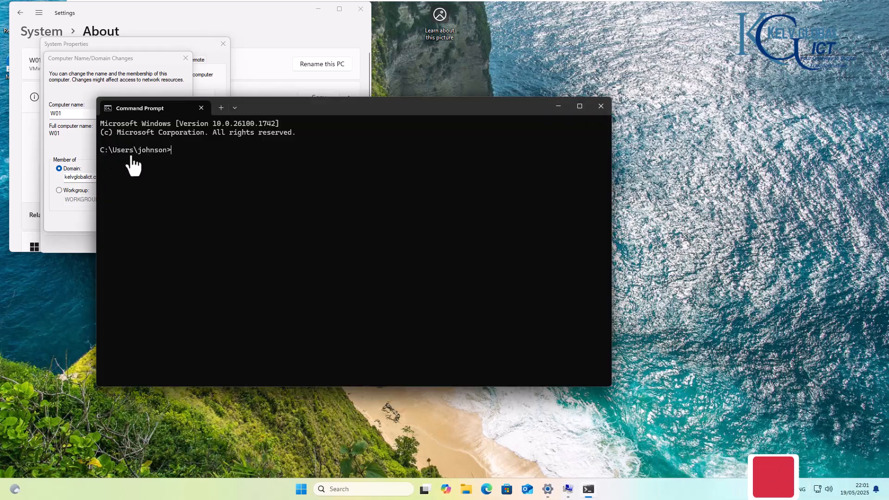
type("p")
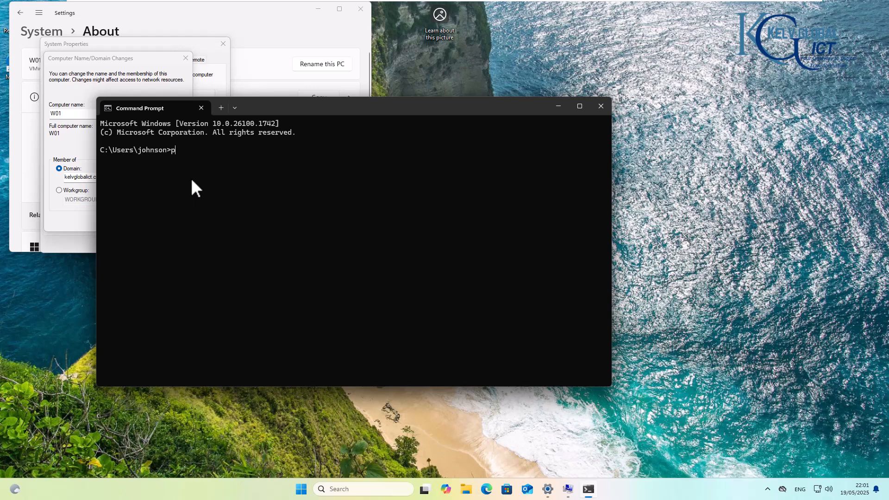
type("ing DC")
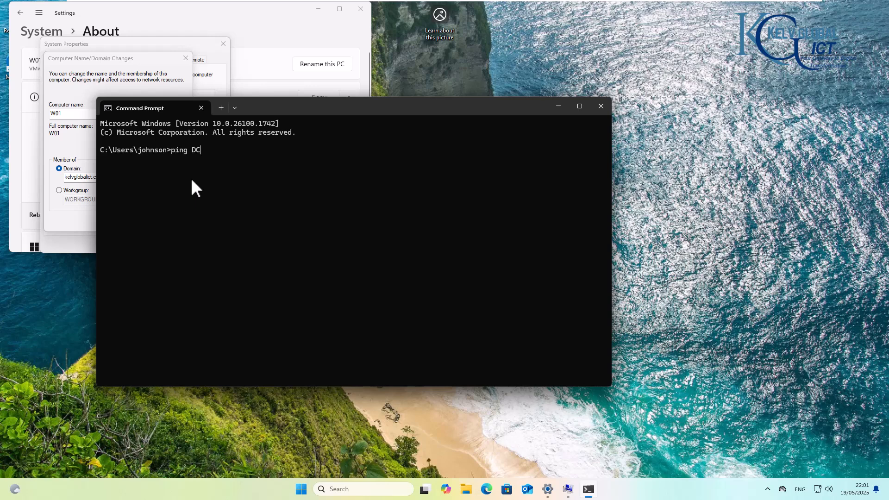
type("01")
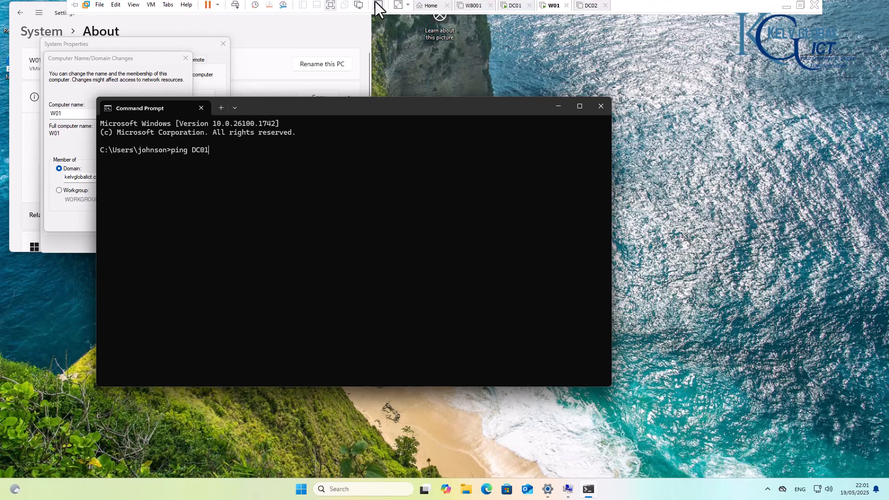
left_click(514, 6)
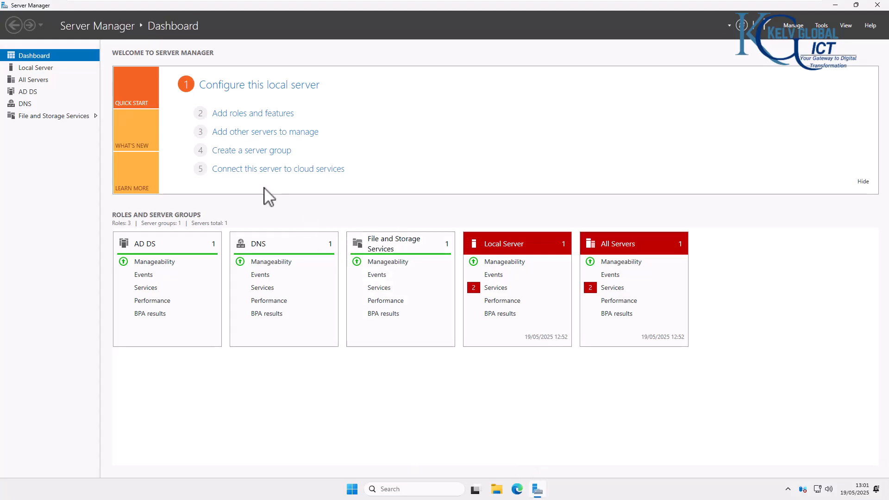
View DC01's Local Server properties showing 192.168.111.149, then return to the W01 client.
left_click(35, 67)
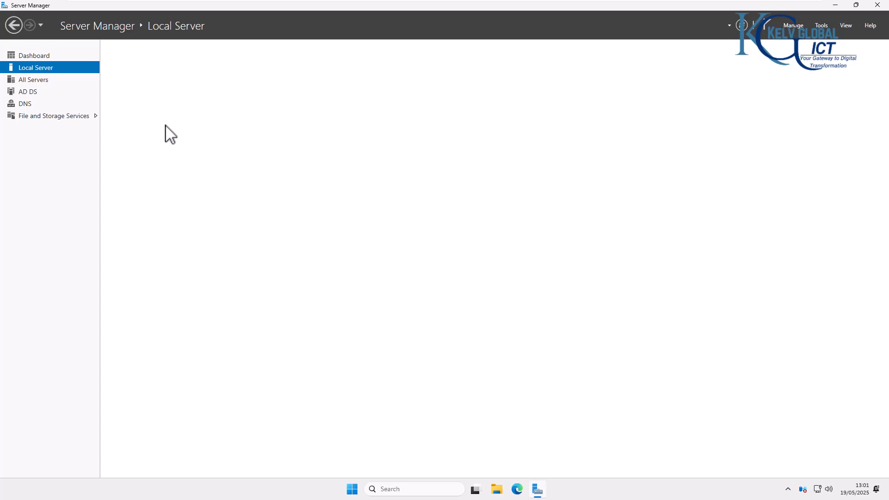
left_click(36, 66)
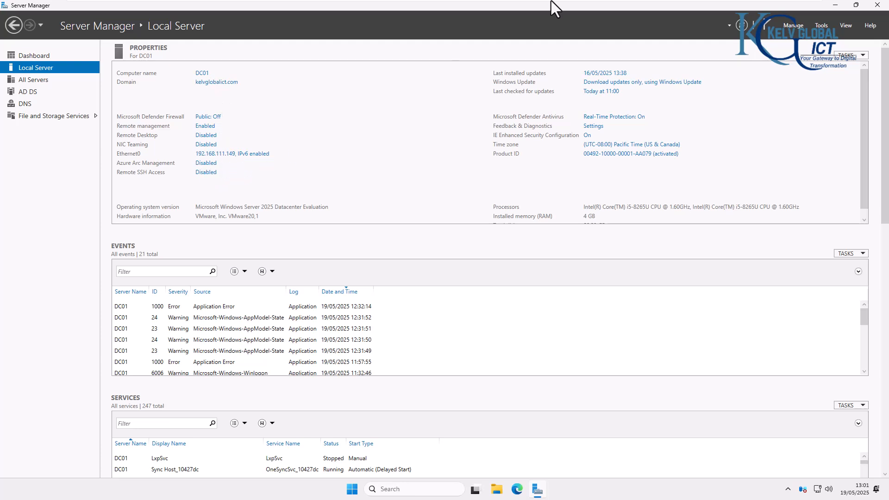
left_click(551, 6)
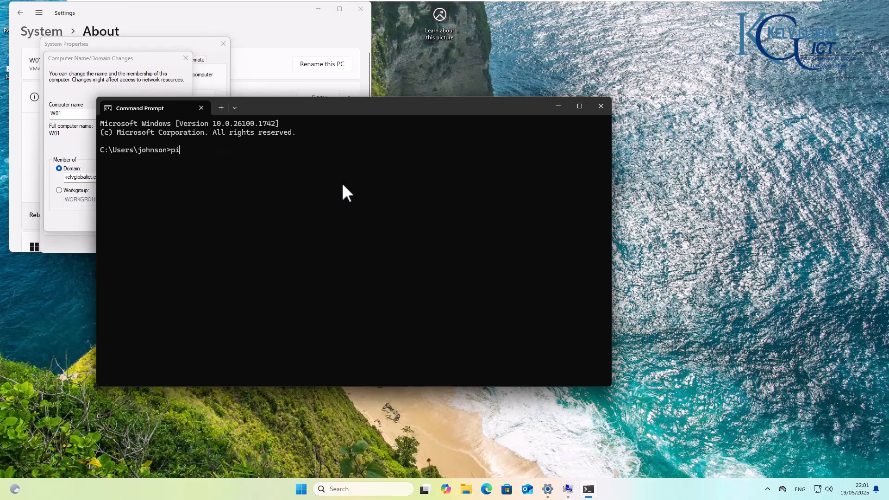
Ping DC01 by name and at 192.168.111.149 with no loss, then close the Command Prompt.
type("ng DC01")
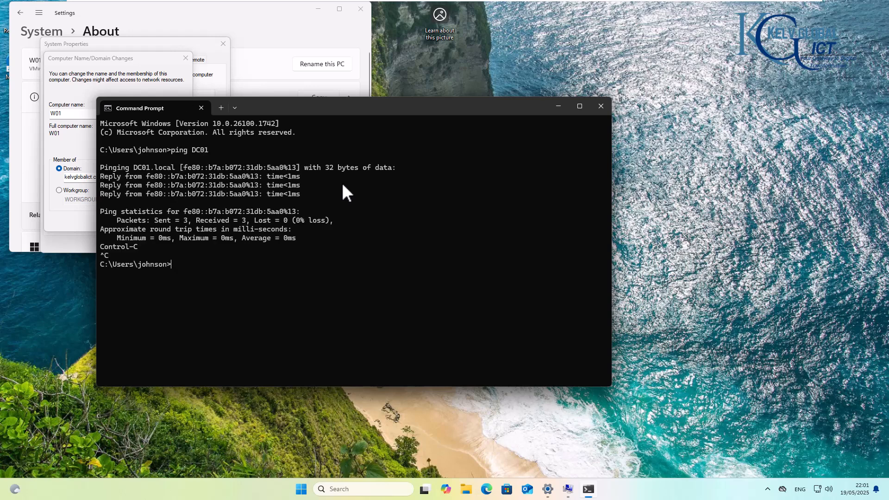
type("ping")
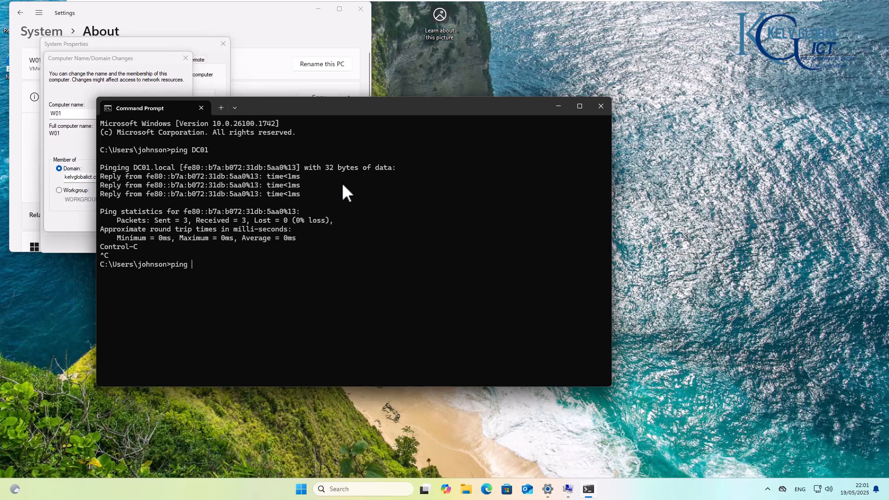
type("192.")
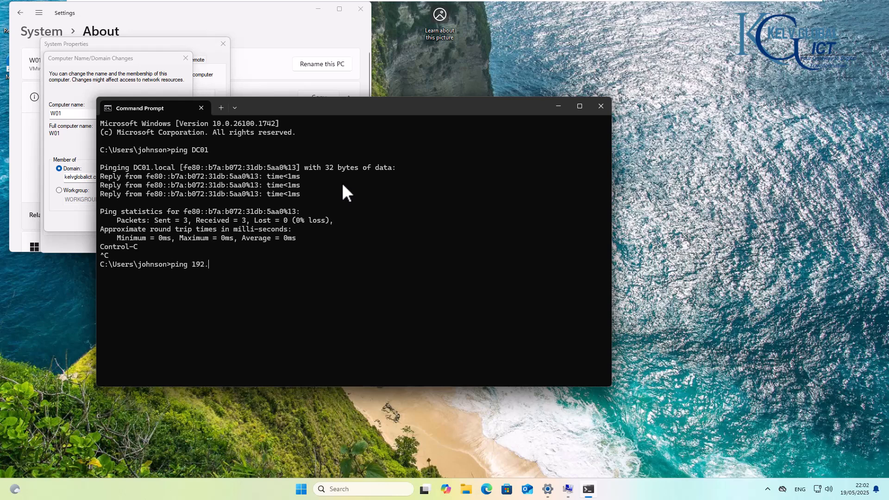
type("168.11.")
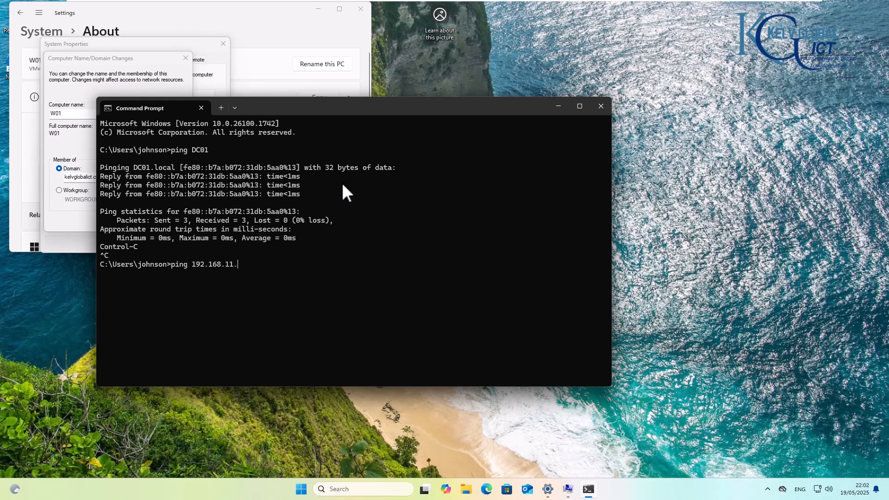
key("Backspace")
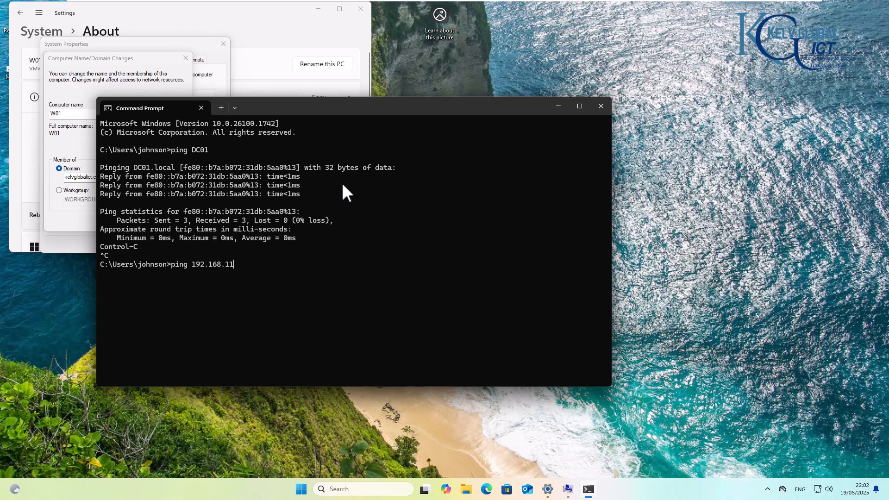
type("1.149")
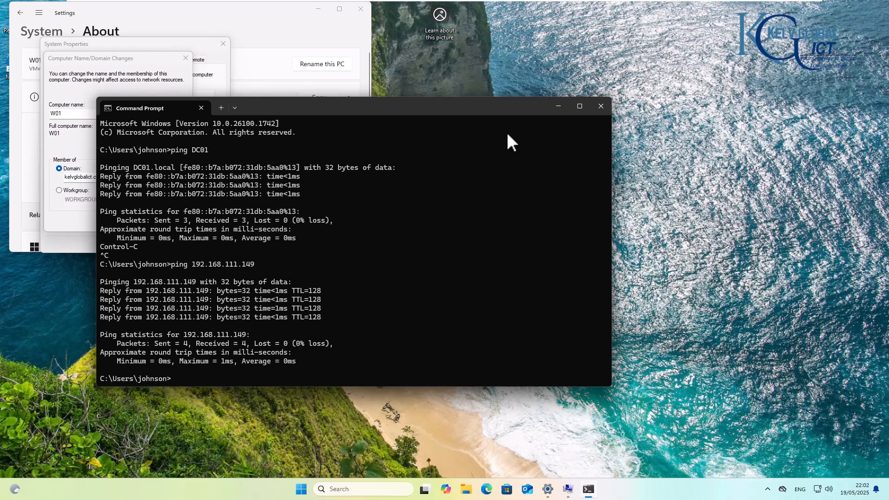
mouse_move(490, 214)
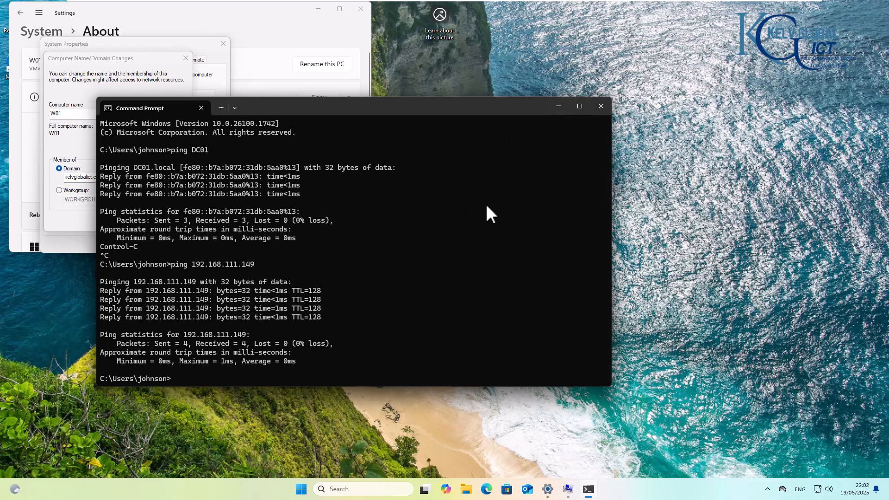
mouse_move(594, 179)
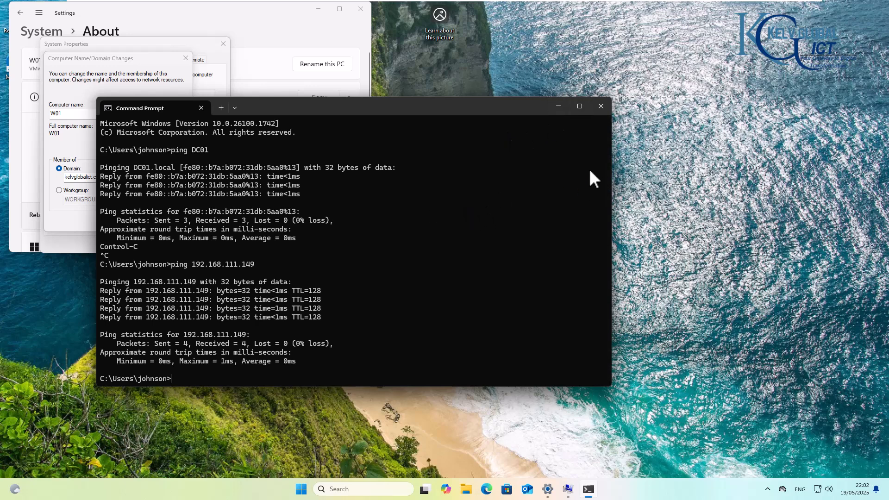
left_click(601, 107)
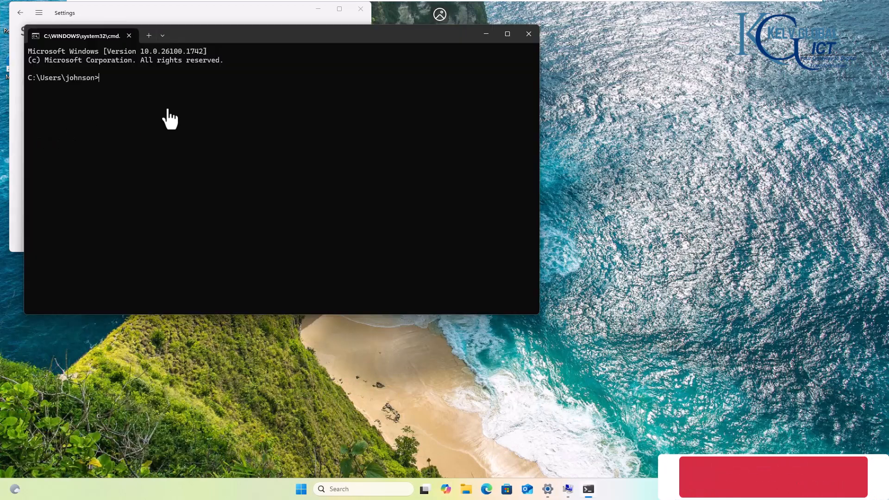
Run ipconfig /all, launch Control Panel via 'control', and open Network and Sharing Centre.
type("ipconfig")
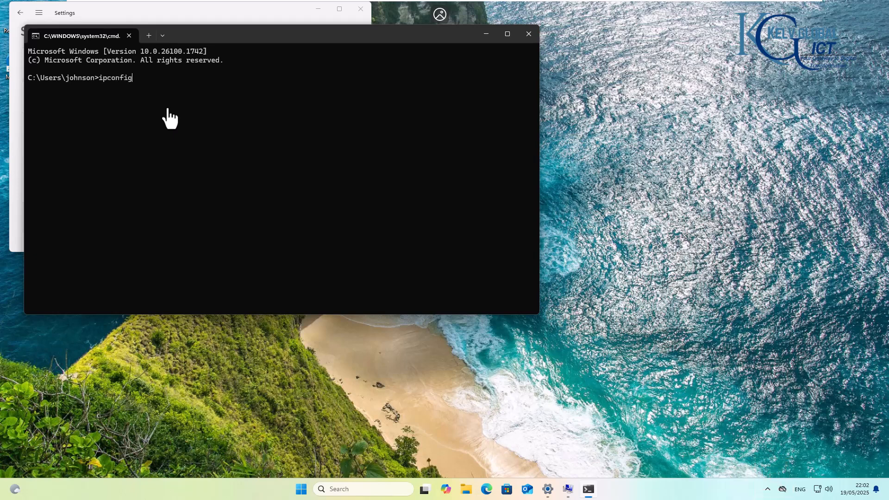
type("/al")
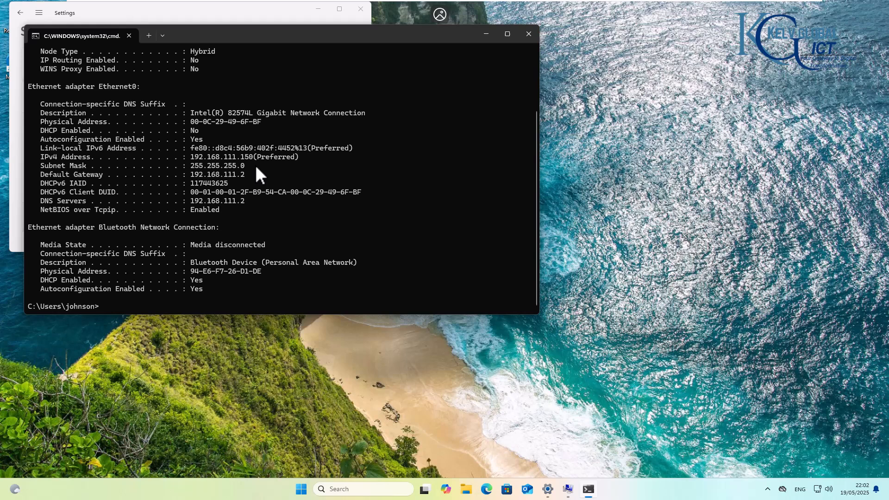
mouse_move(150, 149)
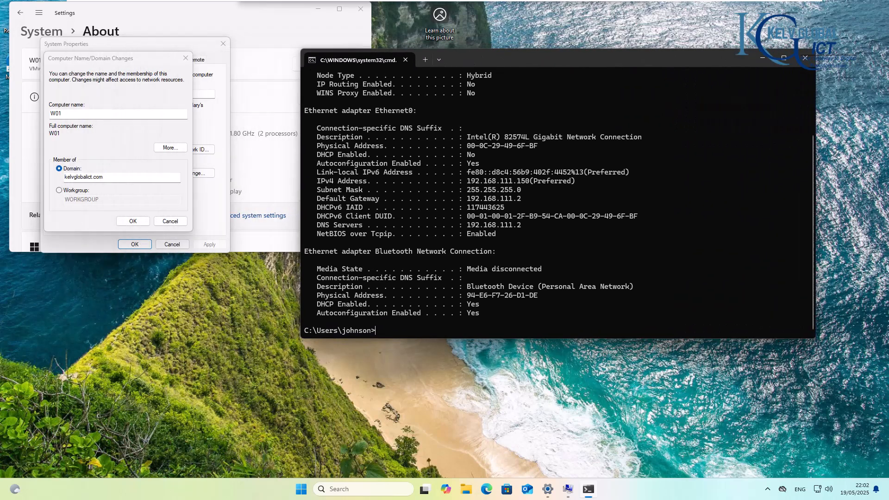
mouse_move(427, 239)
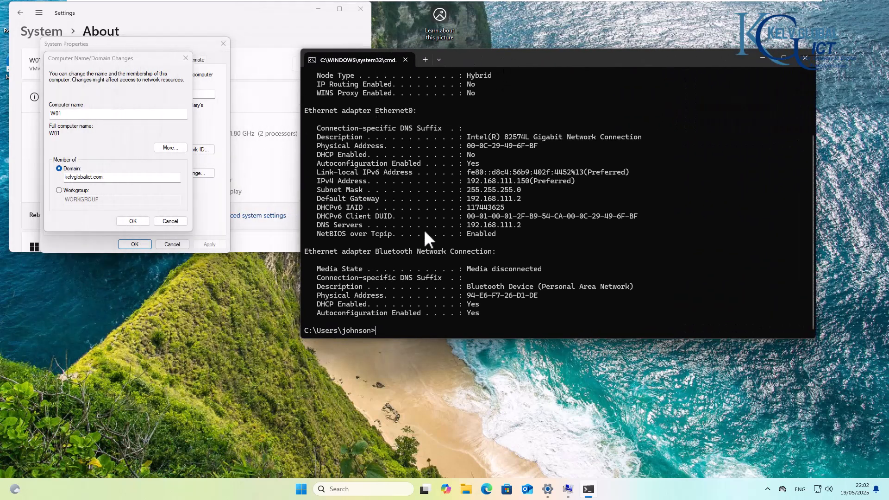
mouse_move(354, 244)
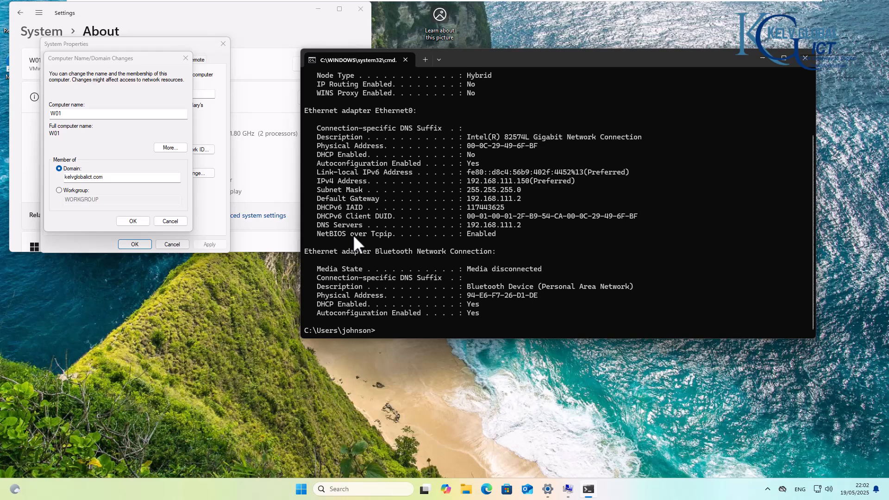
mouse_move(391, 235)
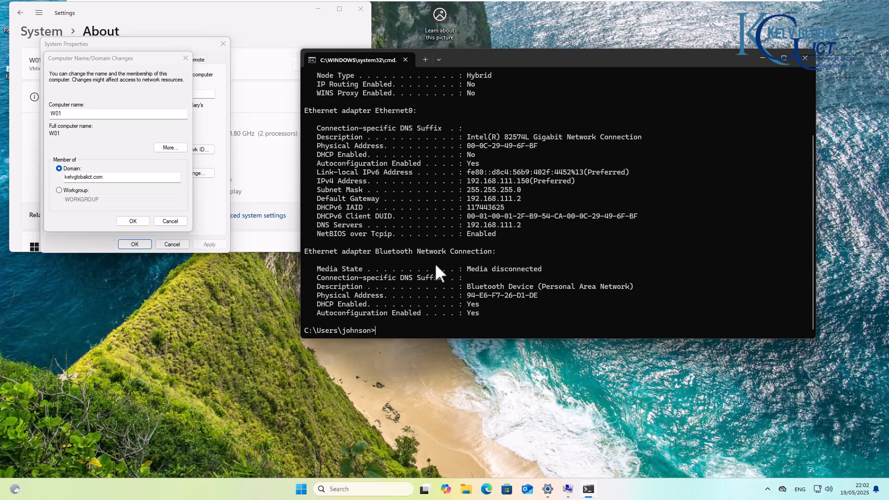
type("control")
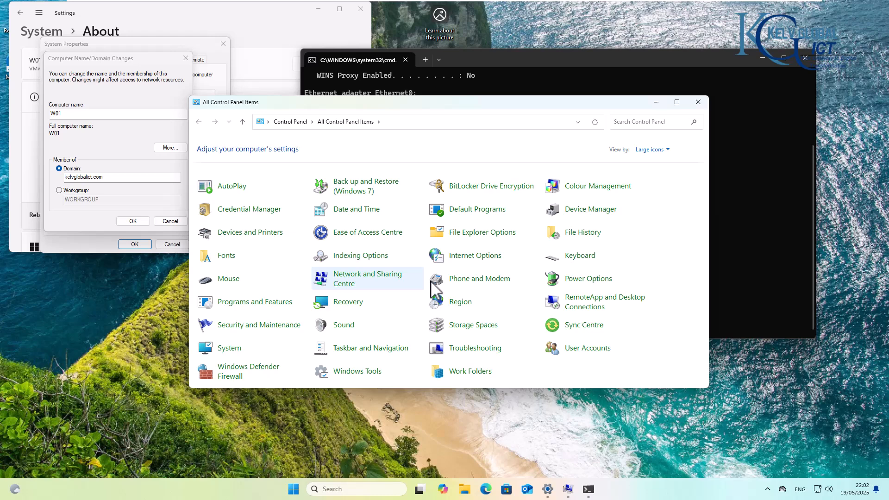
mouse_move(511, 303)
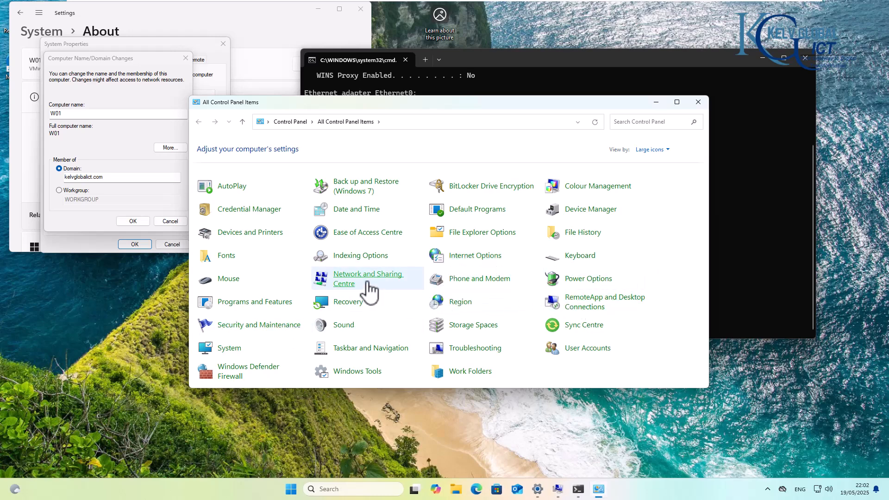
left_click(368, 278)
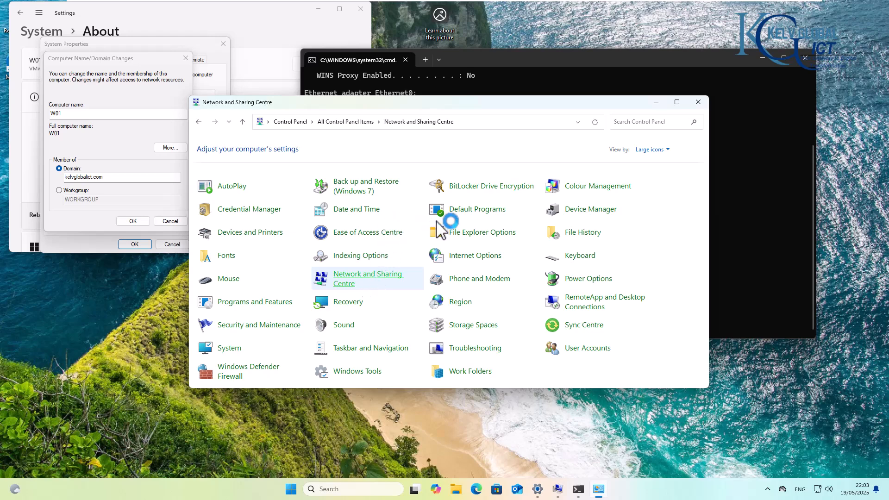
Open Ethernet0's status, its properties, and the Internet Protocol Version 4 (TCP/IPv4) settings.
left_click(367, 279)
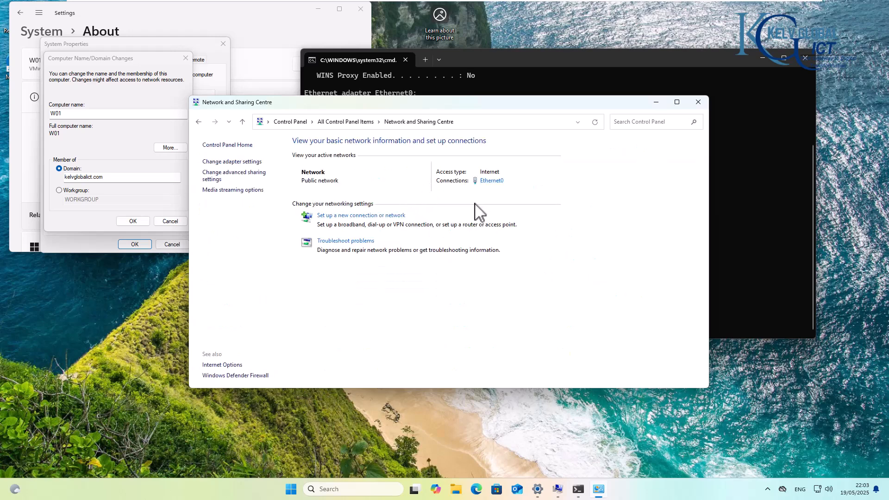
left_click(491, 180)
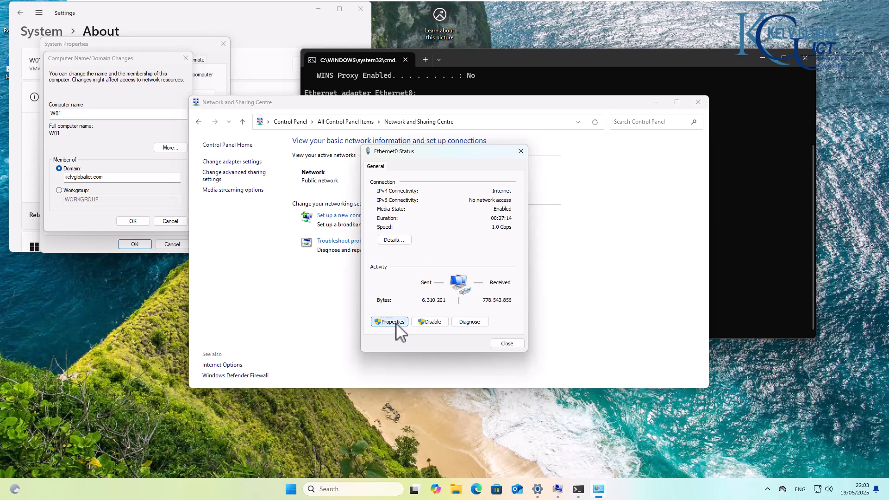
left_click(389, 322)
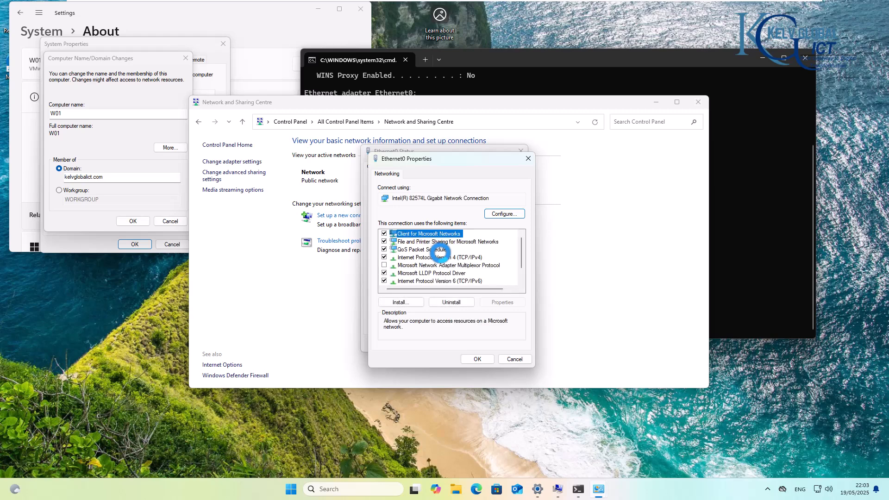
left_click(439, 257)
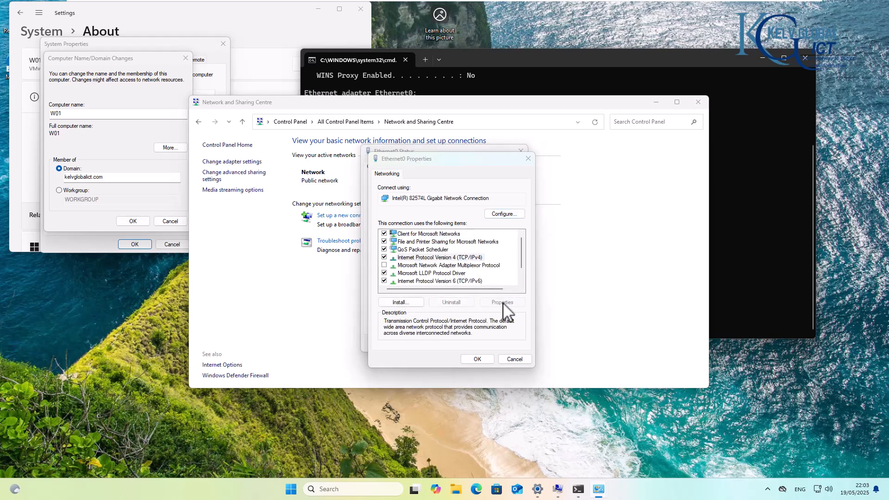
left_click(501, 301)
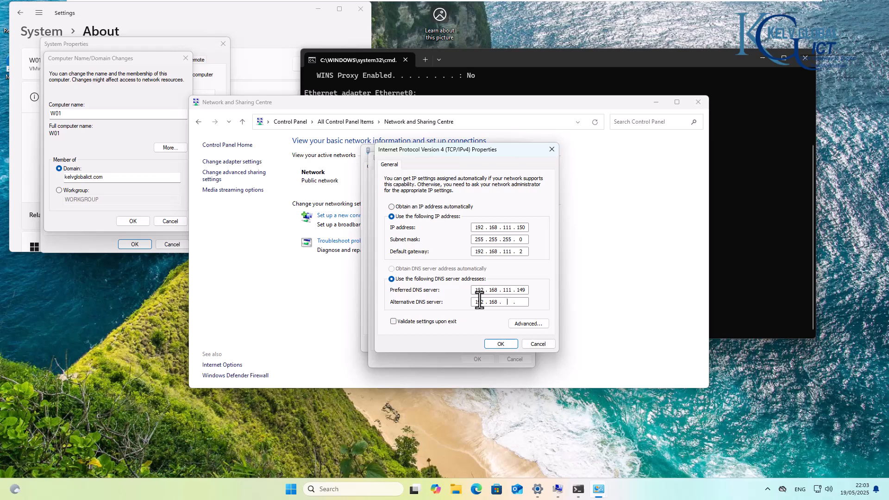
Set alternate DNS to 192.168.111.2, apply it, and close the Ethernet0 and network windows.
type("111.2")
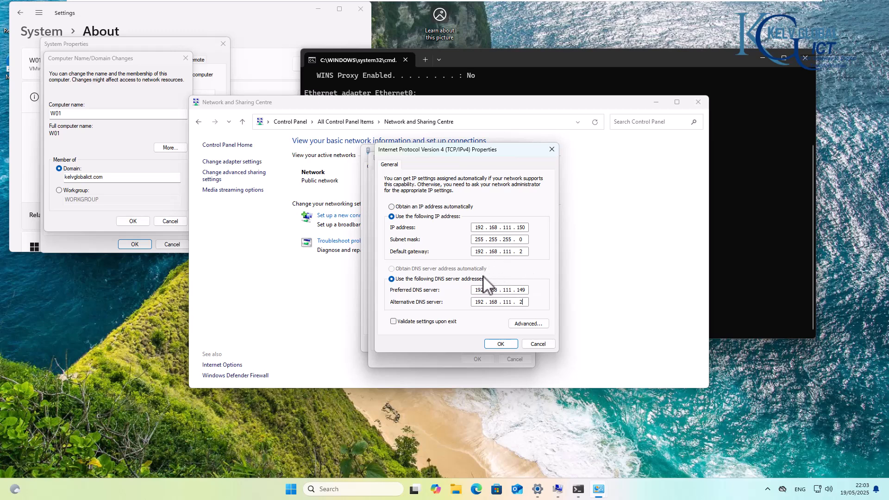
left_click(500, 343)
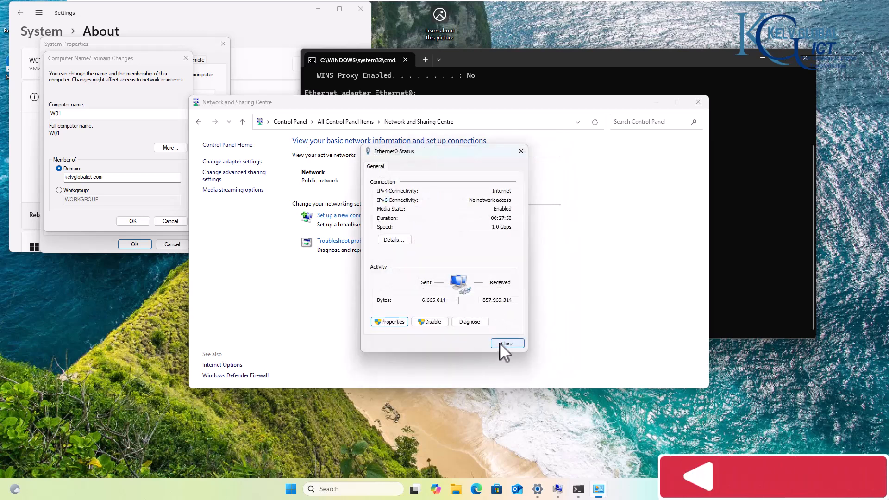
left_click(505, 343)
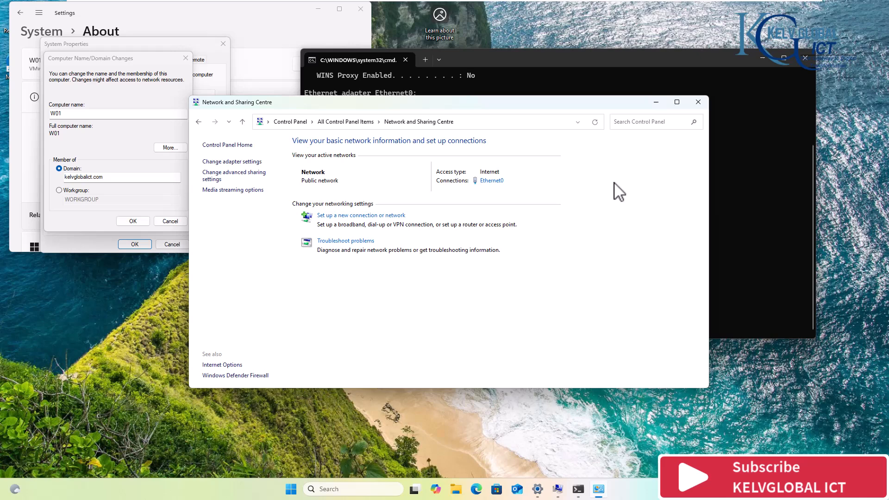
mouse_move(698, 101)
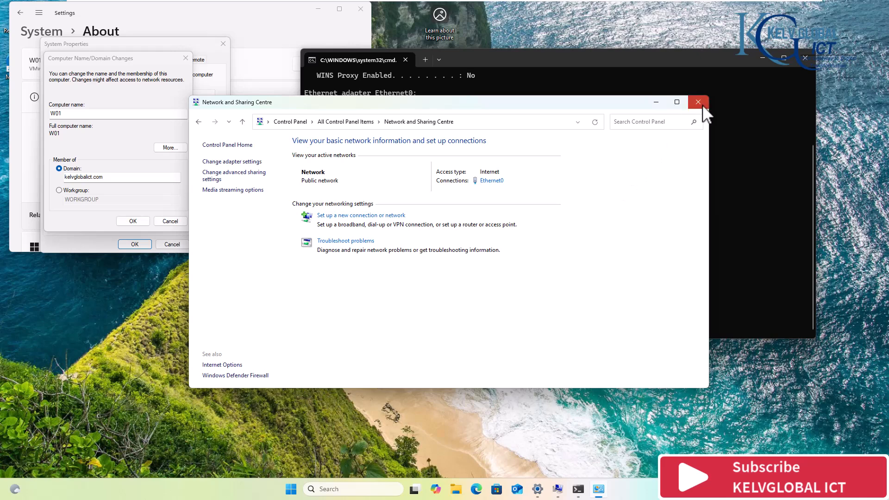
left_click(697, 102)
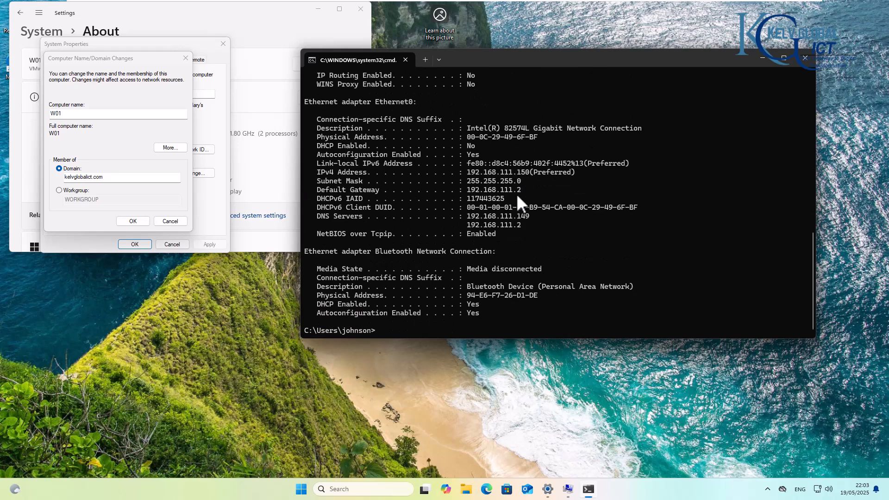
mouse_move(484, 237)
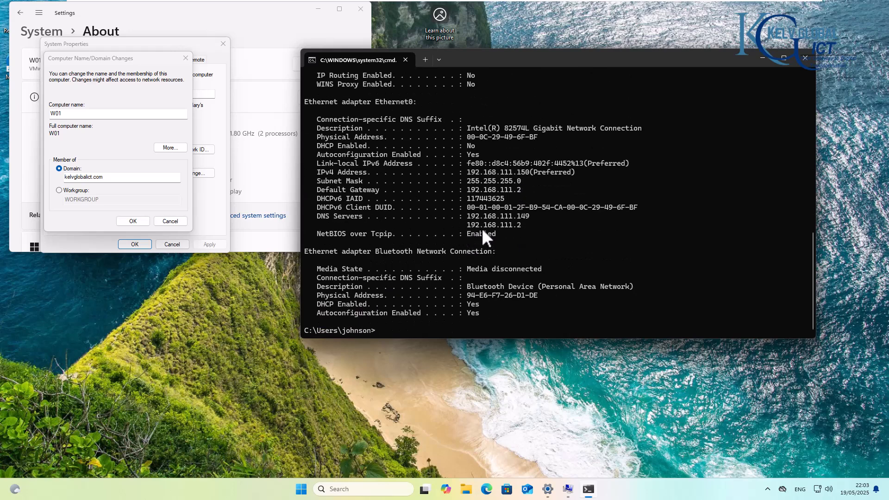
mouse_move(445, 234)
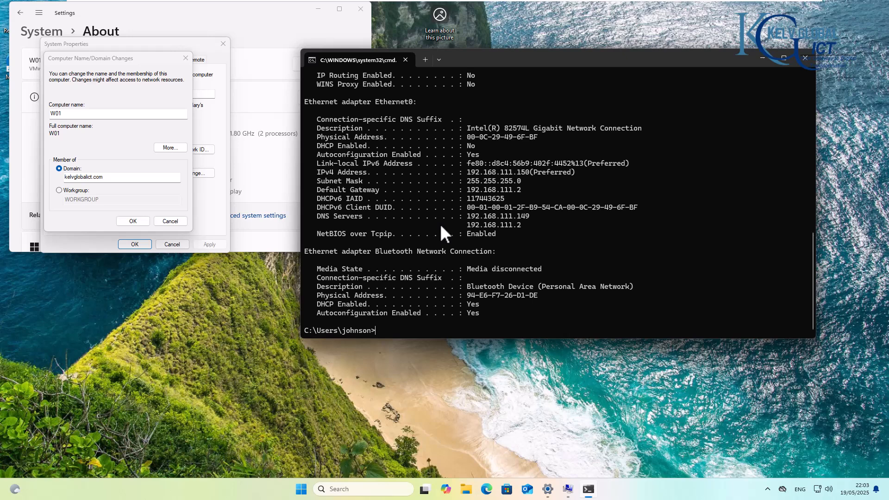
mouse_move(124, 161)
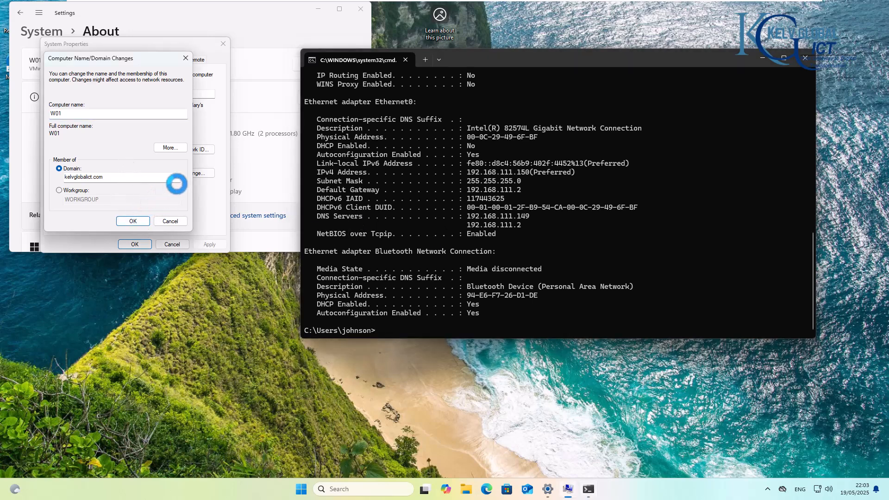
Submit the domain change and authenticate as kelvin.Johnson to join kelvglobalict.com.
left_click(133, 220)
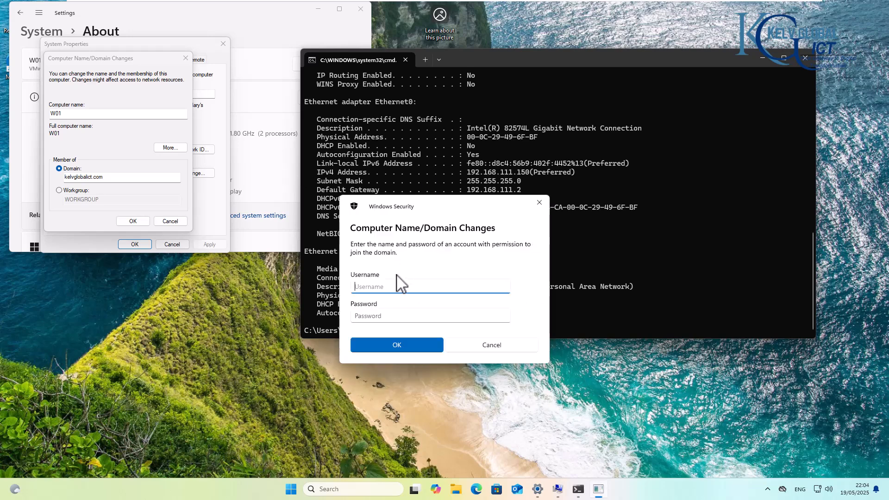
type("k")
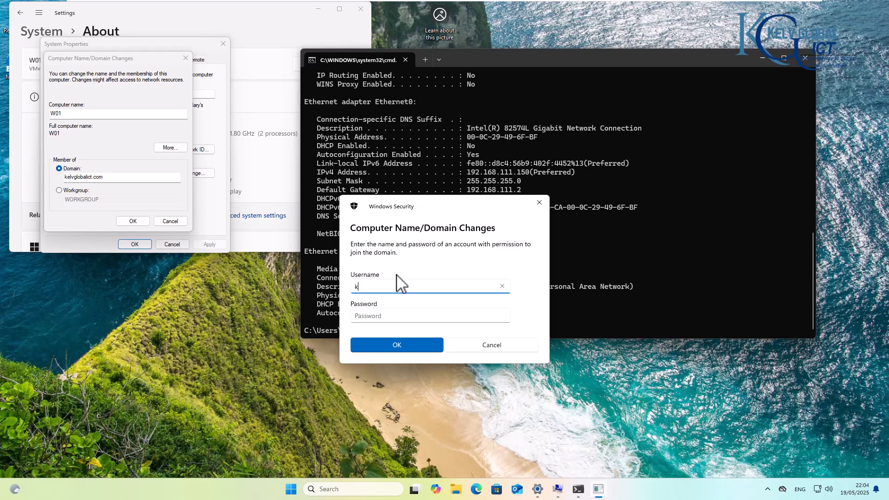
type("elvin.Johnson")
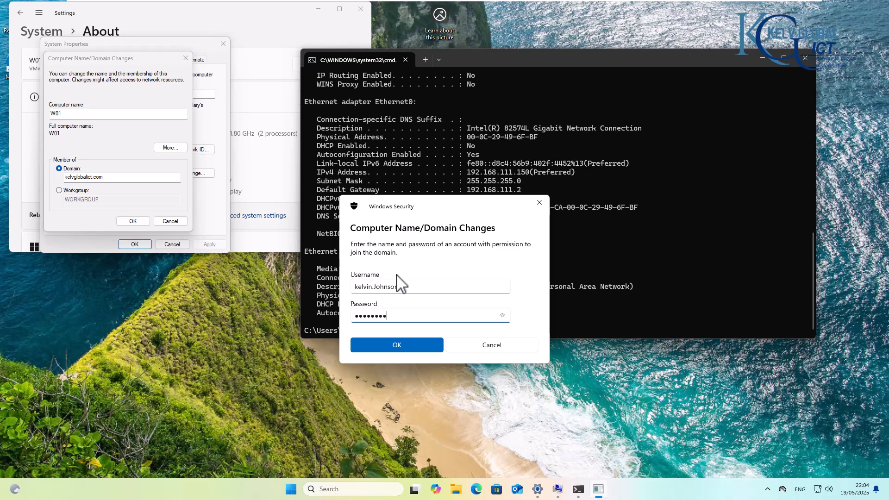
left_click(396, 345)
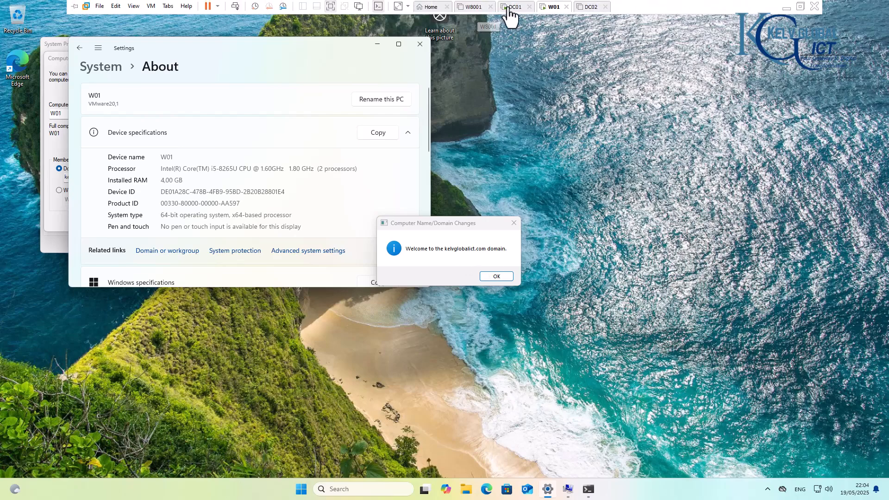
left_click(513, 6)
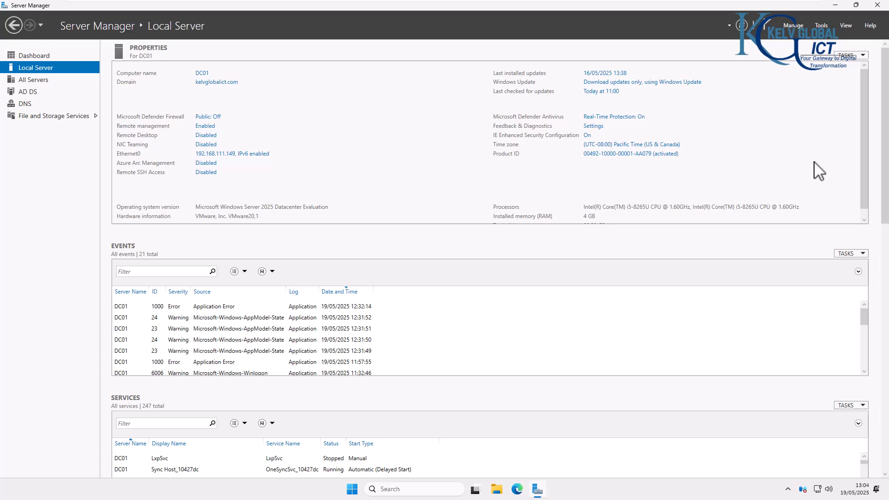
left_click(821, 25)
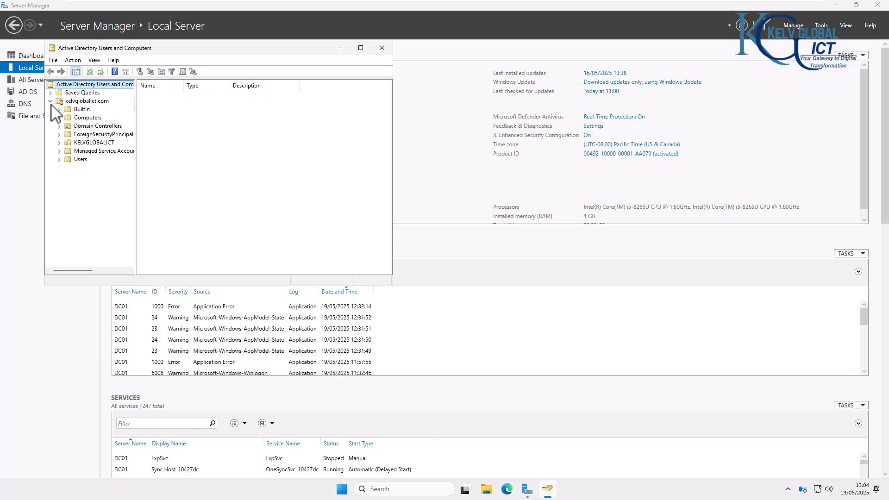
left_click(88, 117)
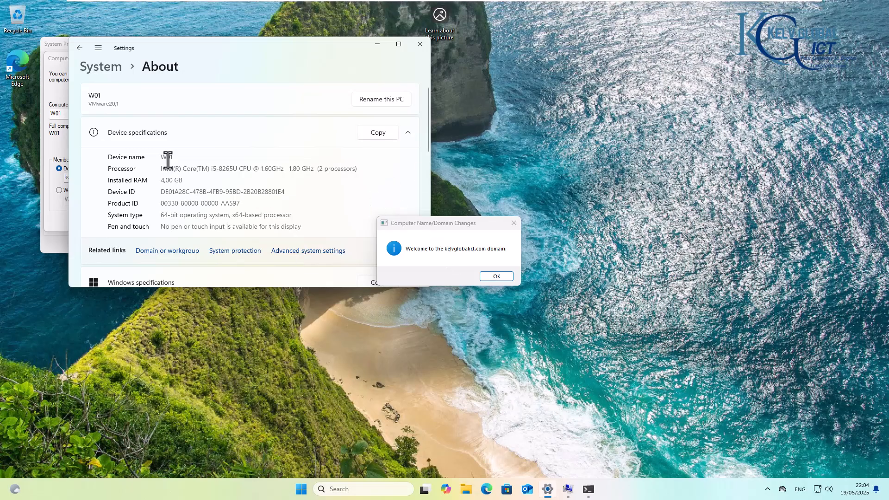
Acknowledge the welcome and restart messages, close System Properties, and choose Restart Later.
left_click(495, 276)
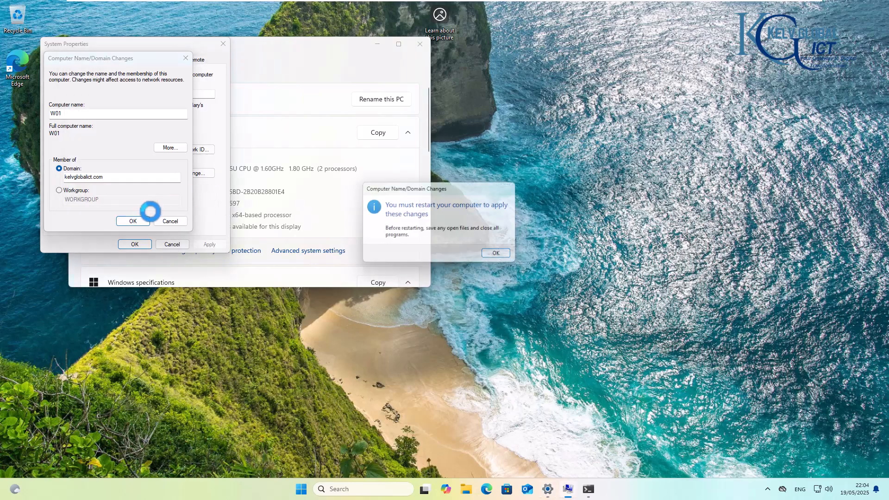
left_click(494, 253)
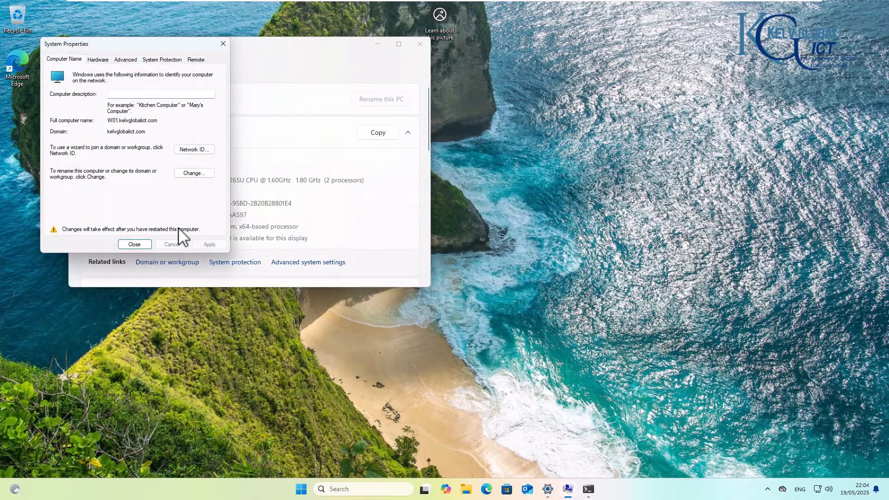
left_click(135, 244)
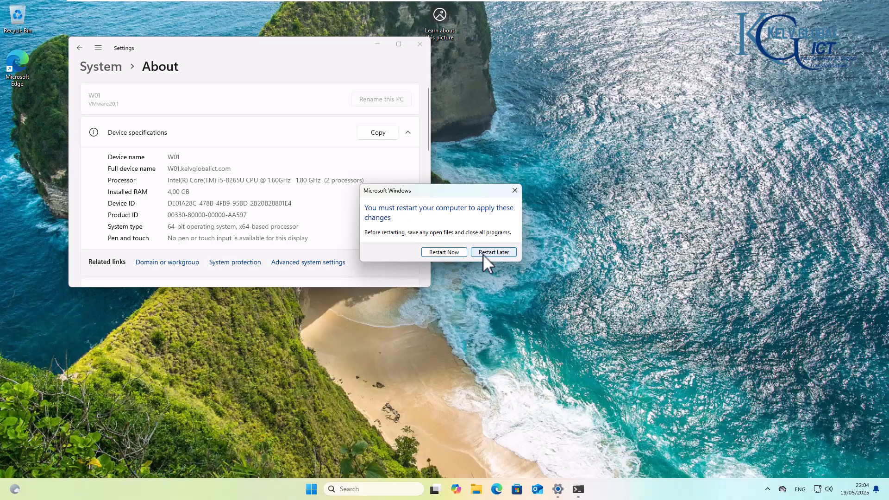
left_click(492, 252)
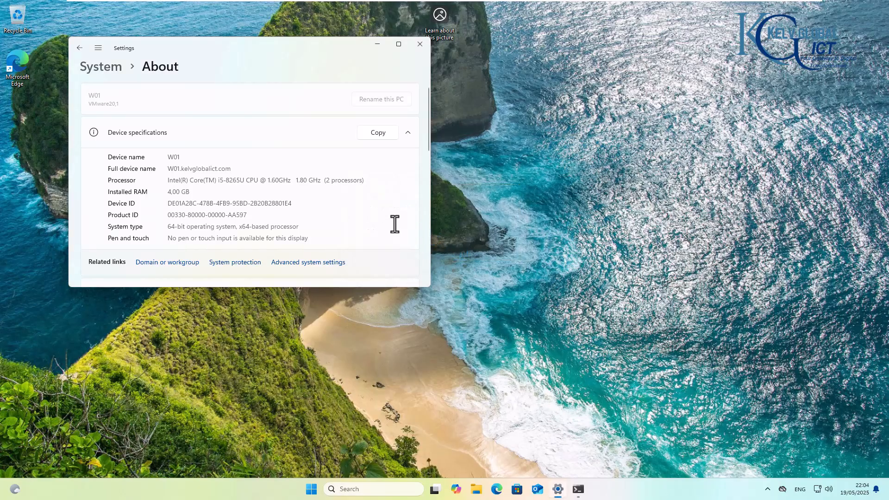